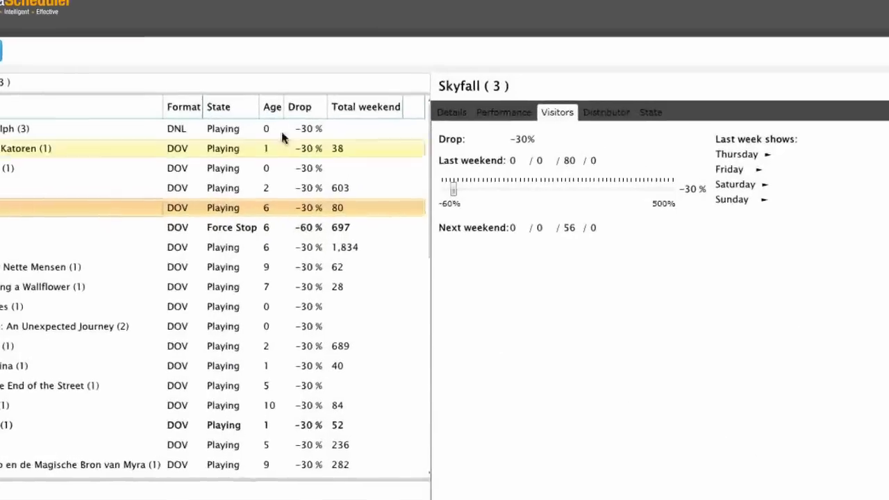
# Review Skyfall's film details, visitor and drop charts, distributor settings and visitor forecast.
pyautogui.click(452, 111)
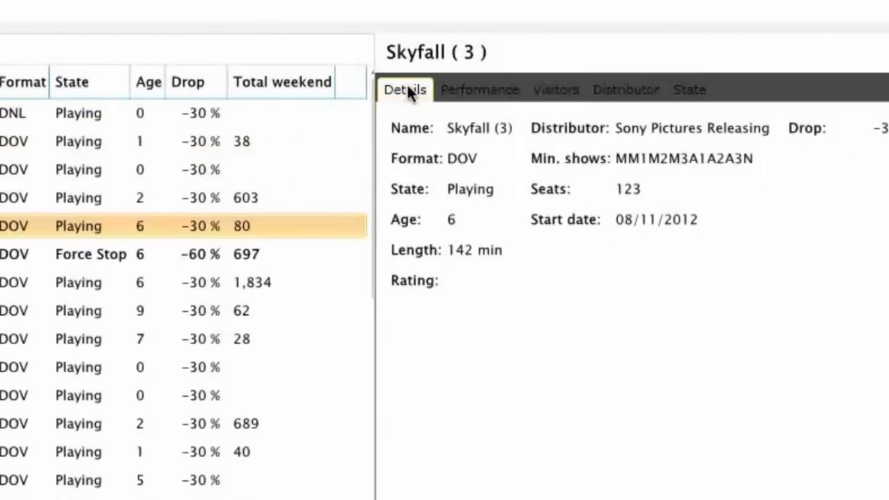
pyautogui.click(478, 89)
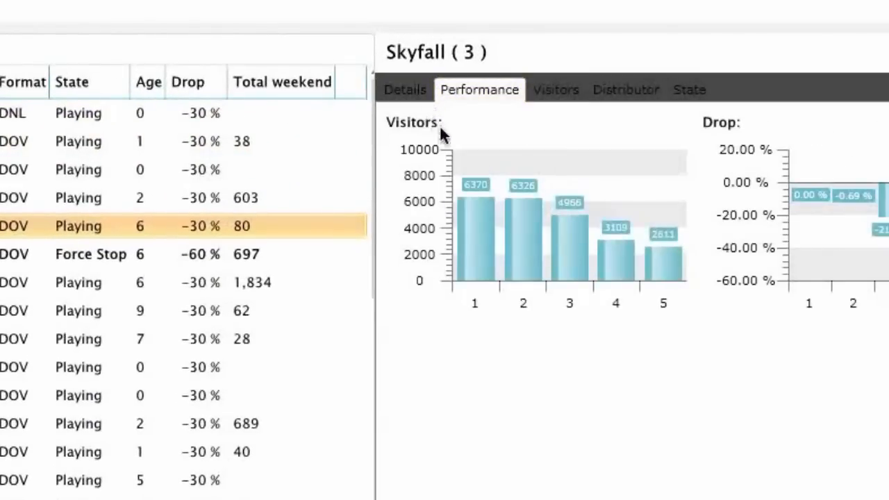
pyautogui.moveTo(530, 220)
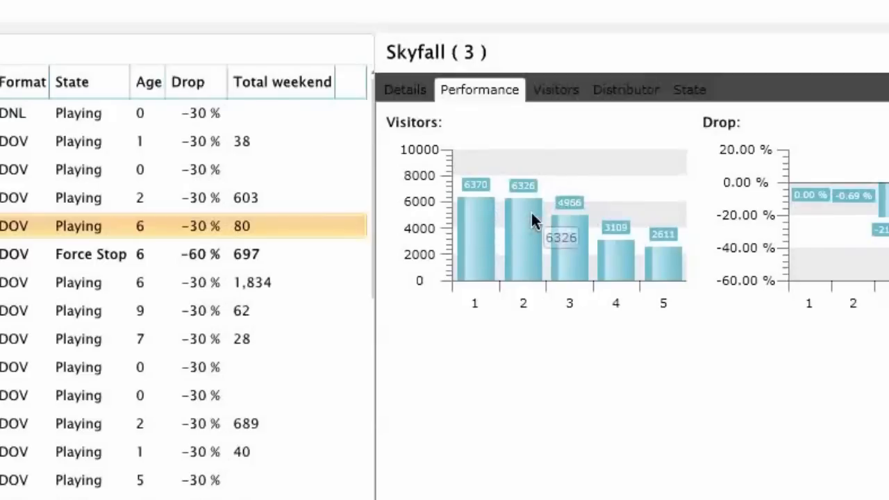
pyautogui.click(625, 88)
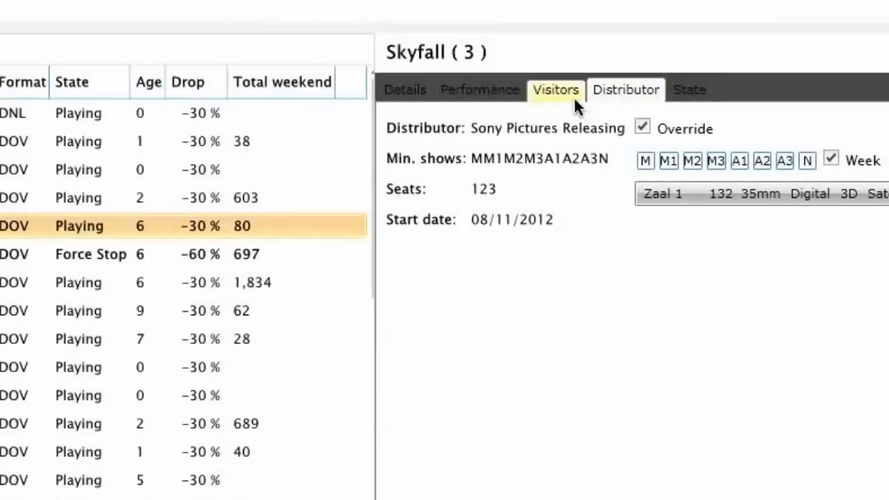
pyautogui.click(556, 89)
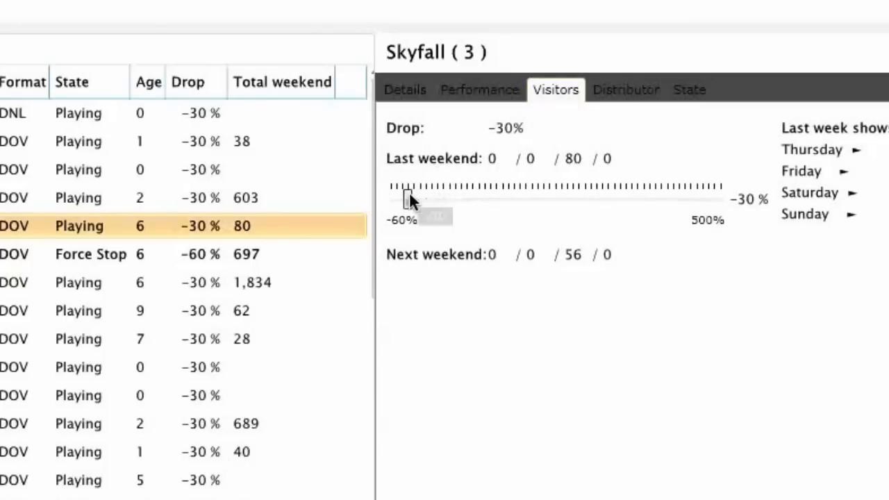
pyautogui.moveTo(405, 197); pyautogui.dragTo(455, 197)
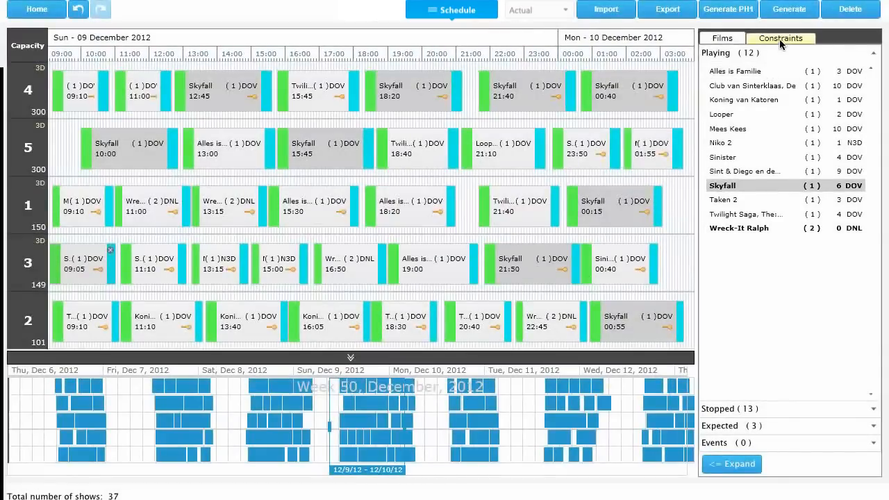
# Show the schedule's constraint checks and select the Limited waiting time constraint.
pyautogui.click(780, 39)
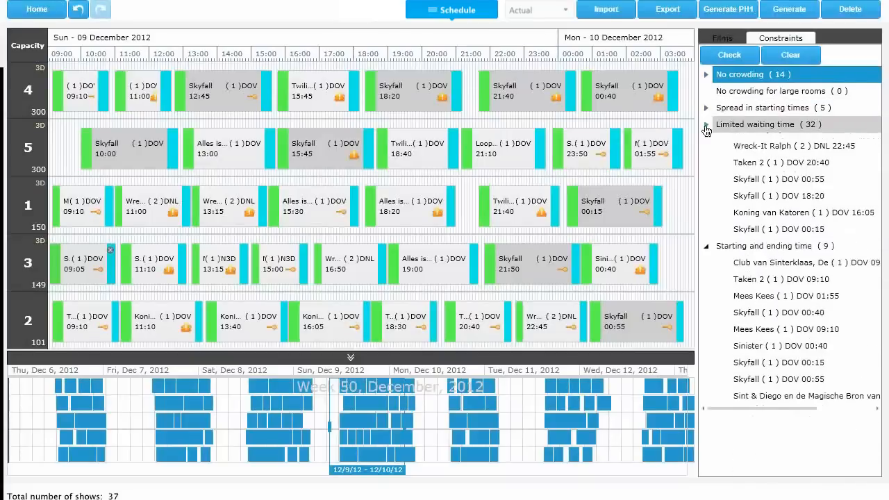
pyautogui.click(706, 125)
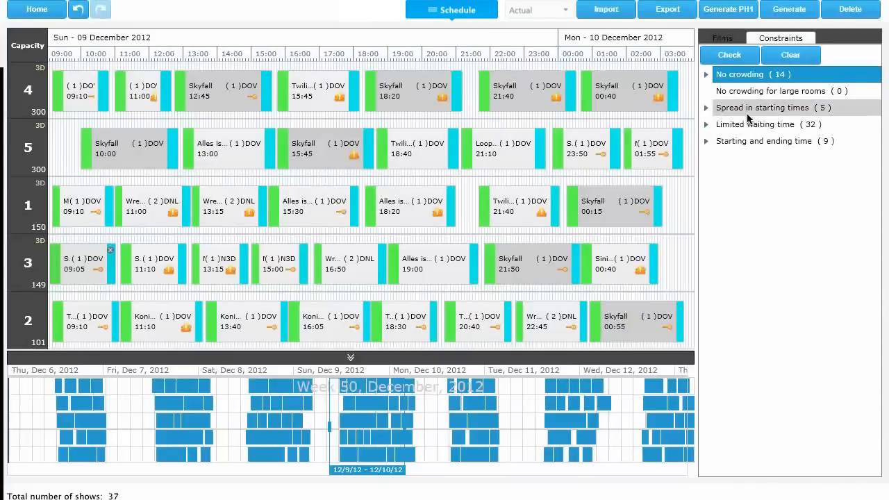
pyautogui.click(767, 125)
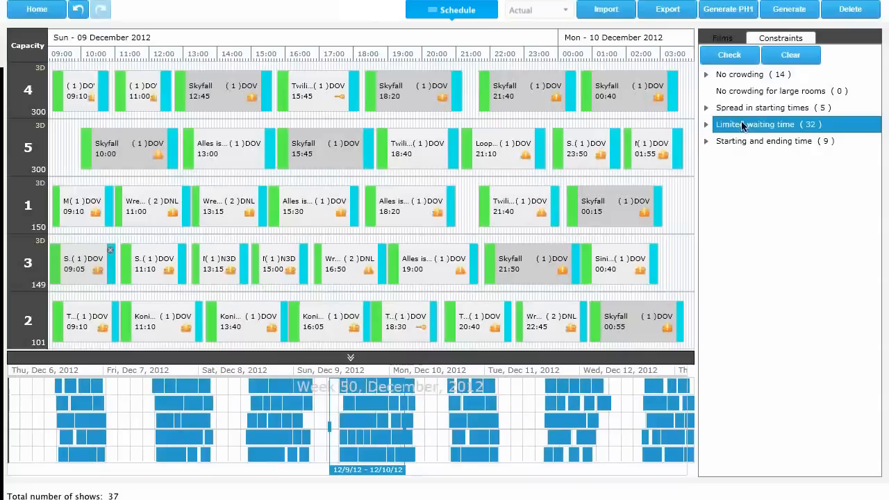
pyautogui.click(764, 142)
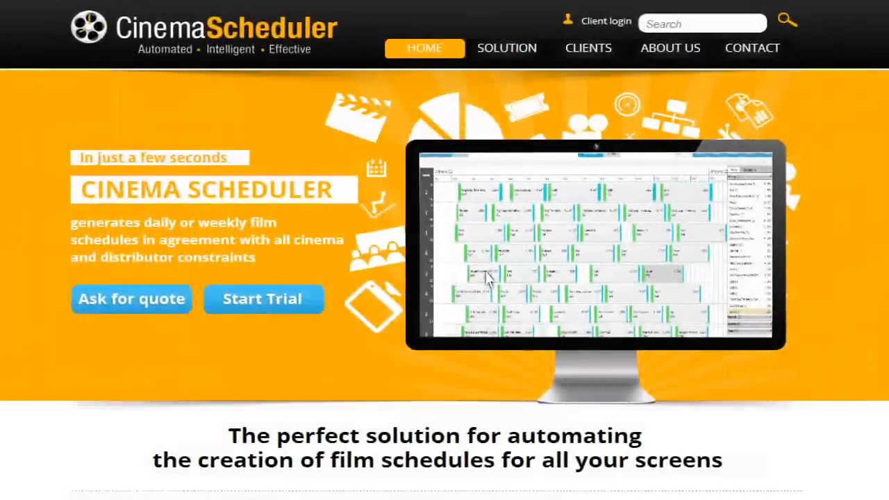
# On the contact page enter 'Company LTD.' and the message 'I am interested in your product. Please contact me.'.
pyautogui.click(753, 47)
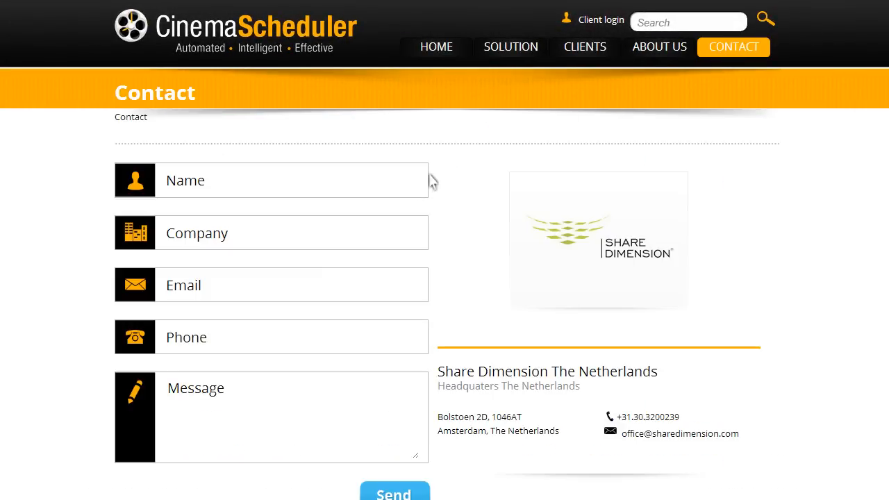
pyautogui.write('Company LTD.')
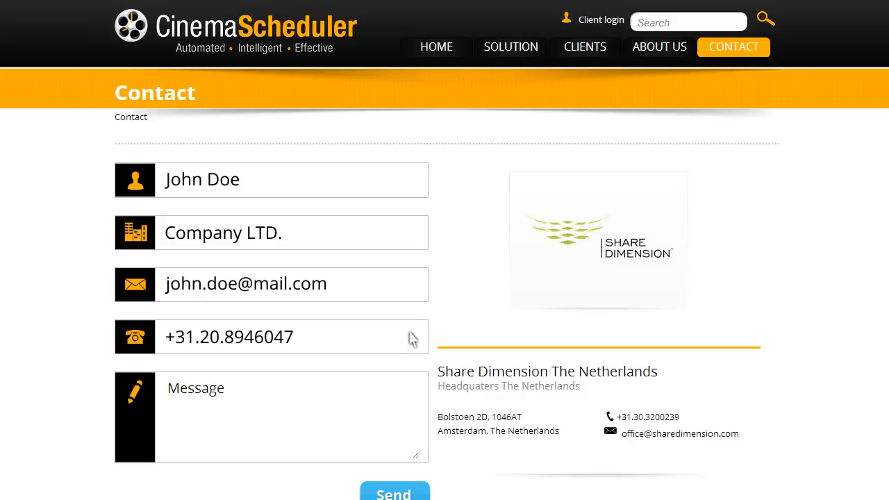
pyautogui.write('I am interested in your product. Please contact me. Reg')
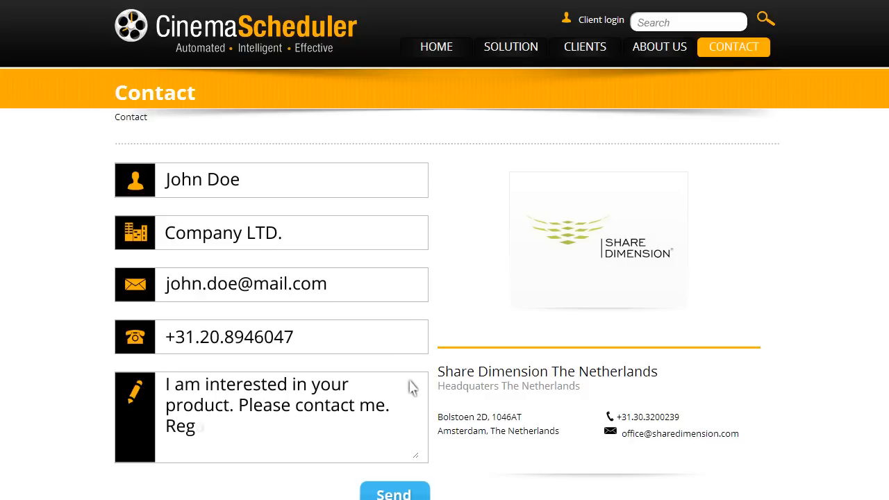